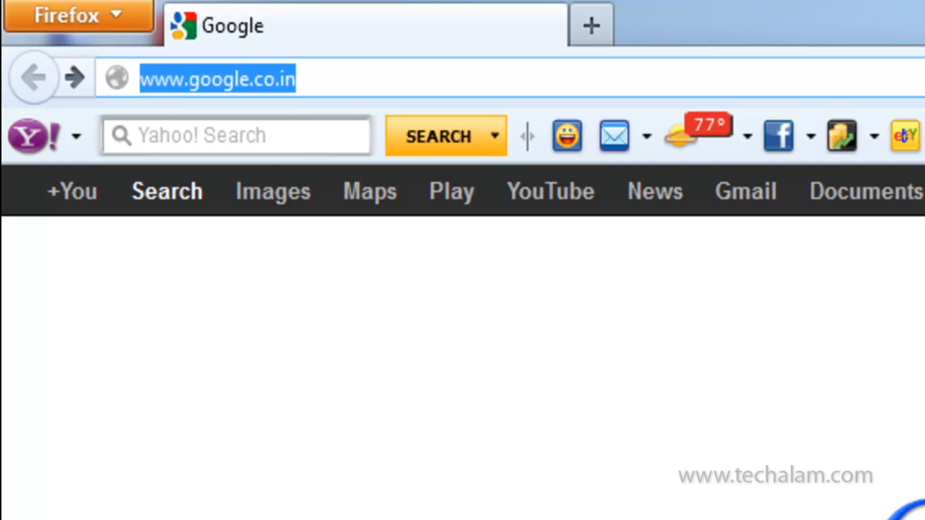
Load twitterfeed.com and head to its new-account sign-up page.
text(twitterfeed)
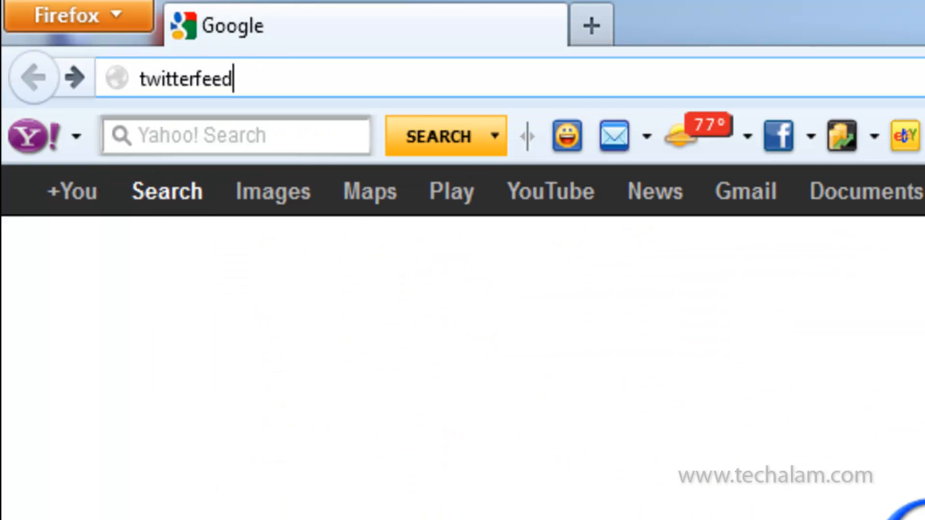
key(Return)
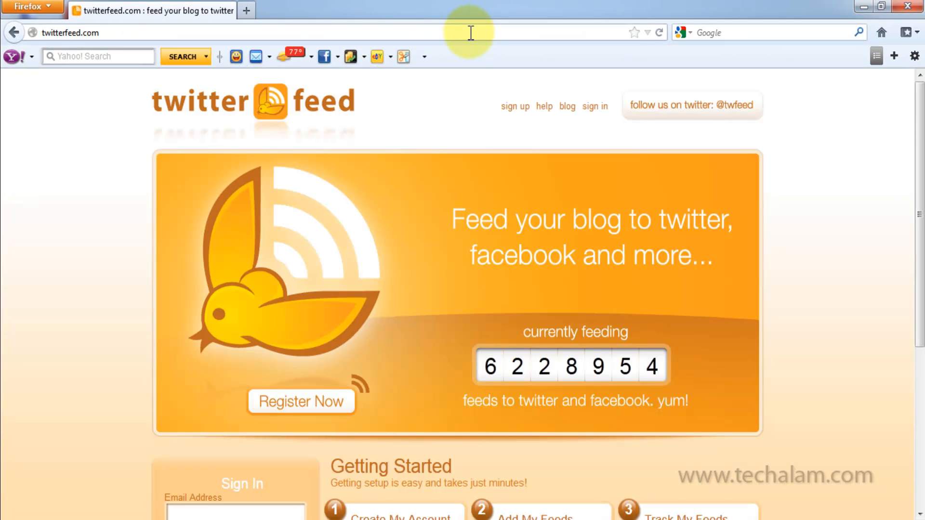
mouse_move(514, 107)
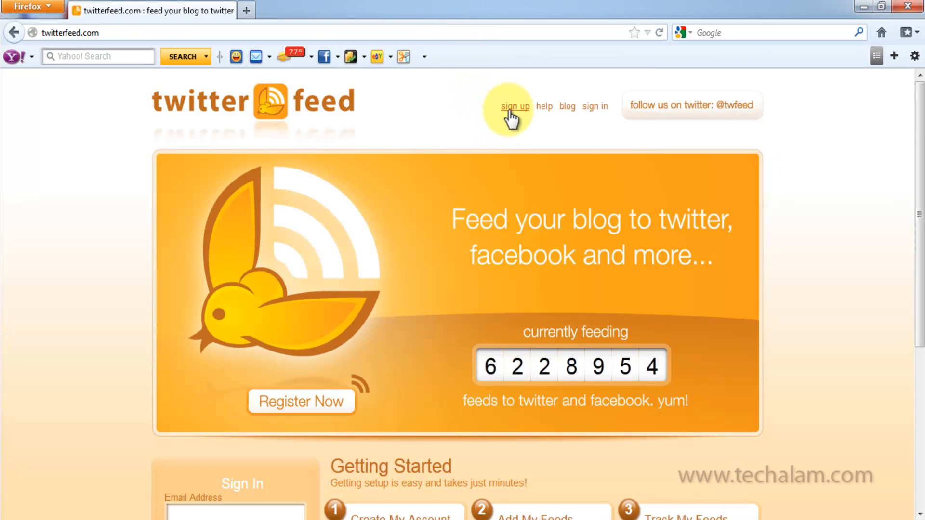
click(514, 107)
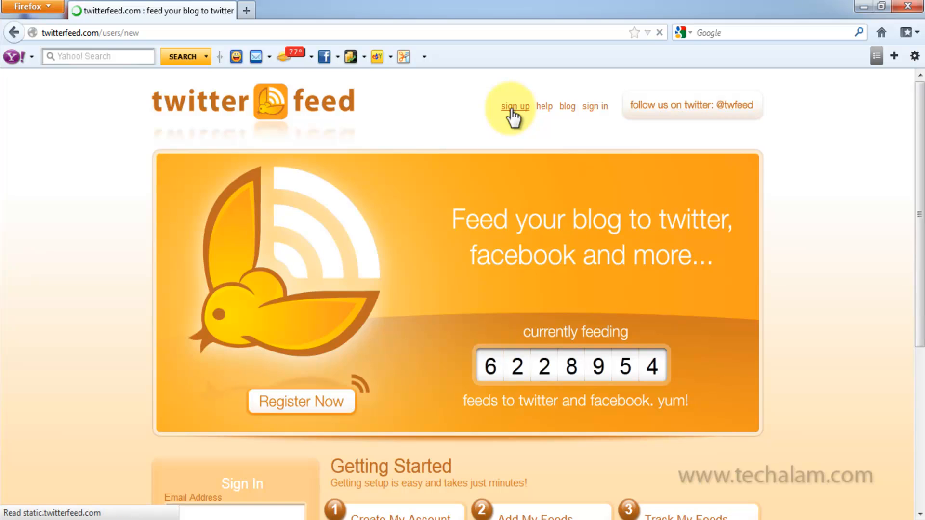
Fill in the sign-up email address, password and matching confirm password.
click(515, 107)
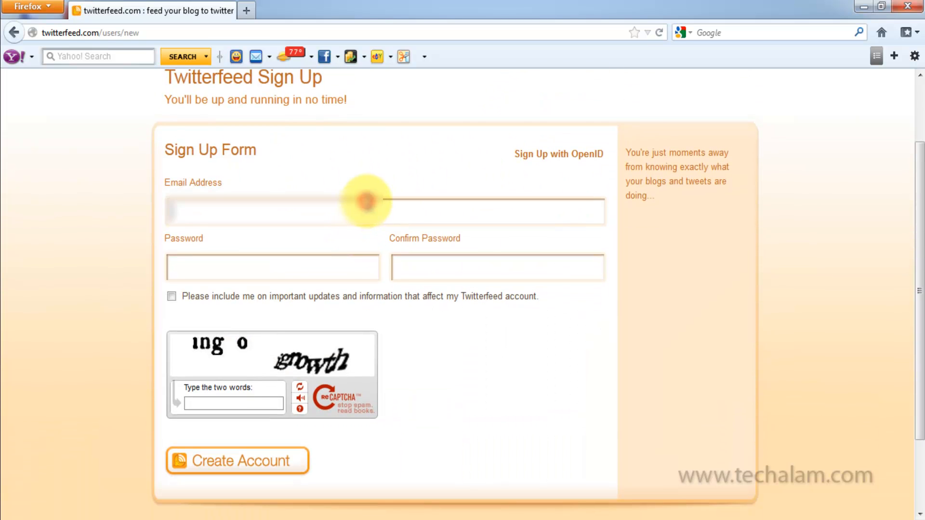
text(email)
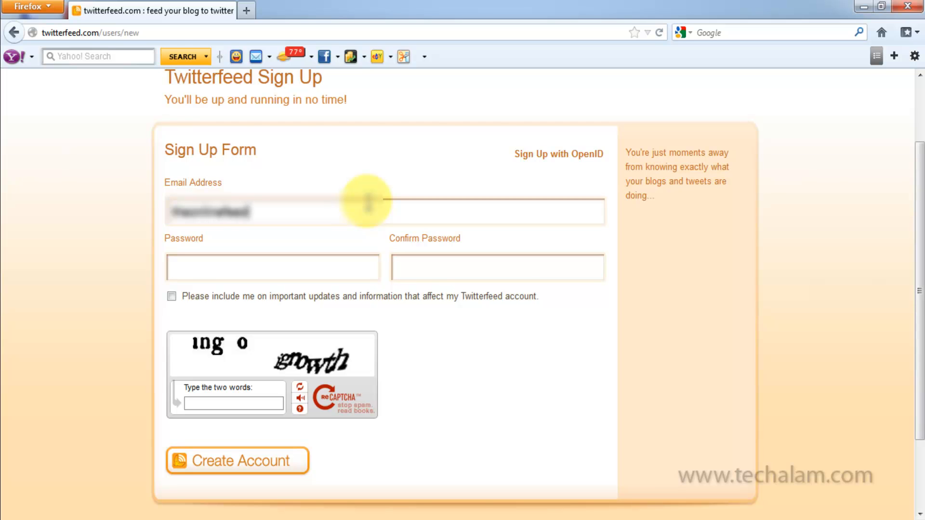
text(y)
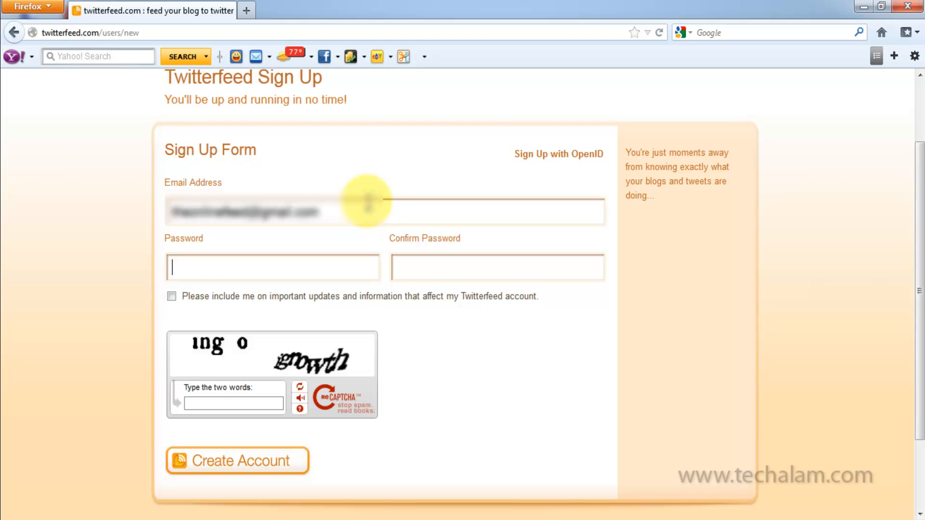
text(••)
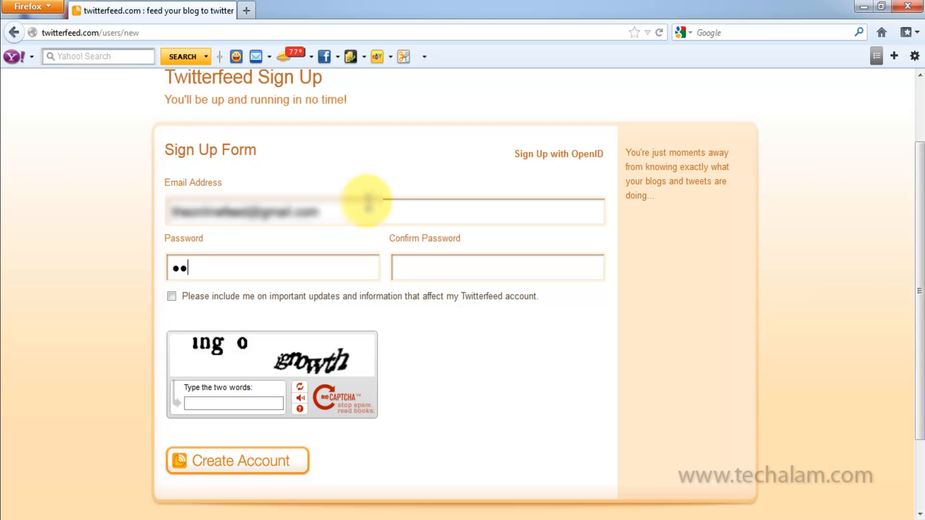
text(password)
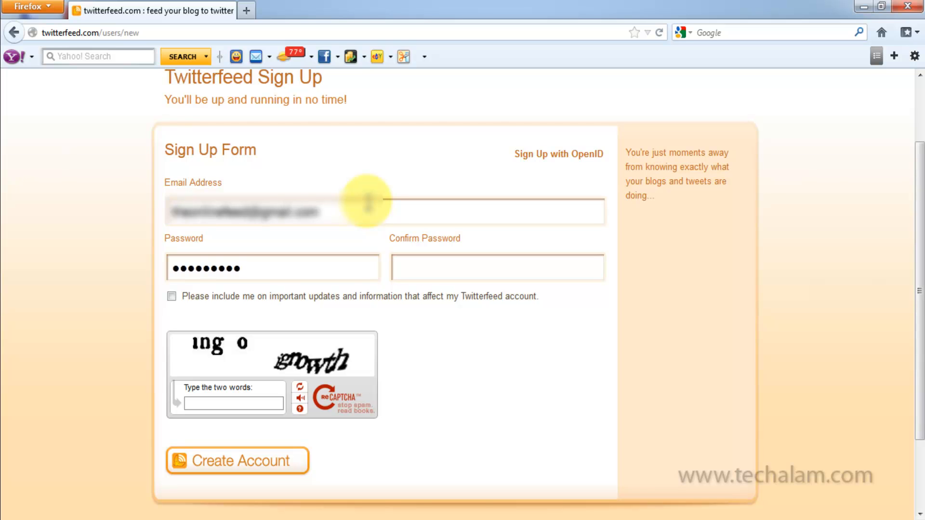
text(•••••)
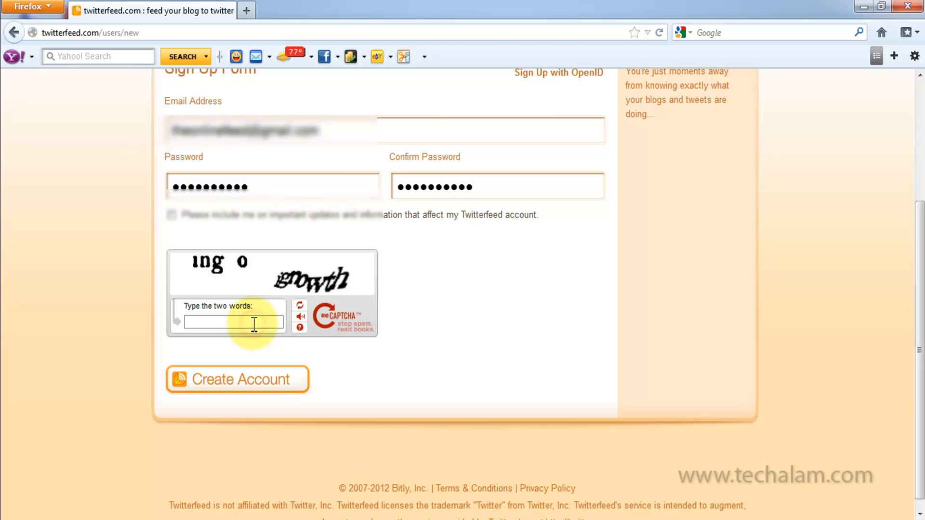
Enter the reCAPTCHA words and submit Create Account to register.
text(ing)
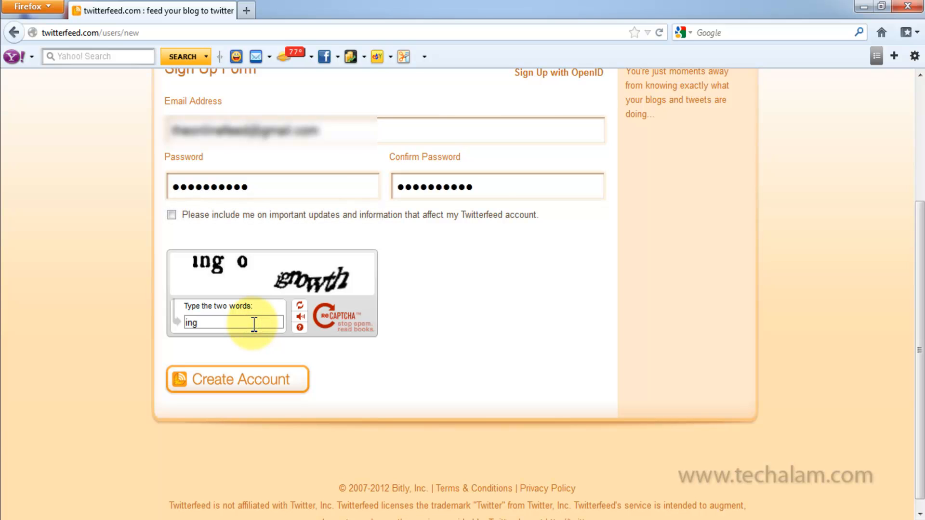
text(o)
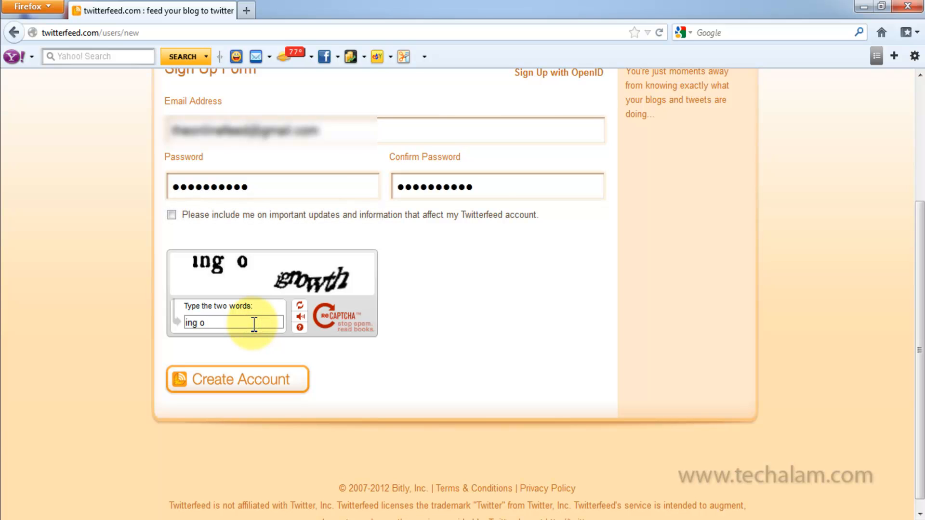
text(ignowth)
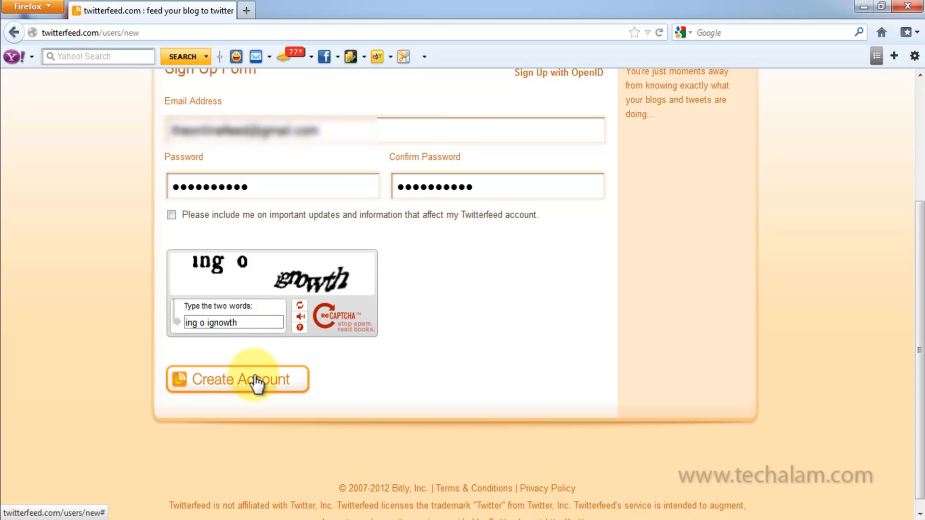
click(237, 380)
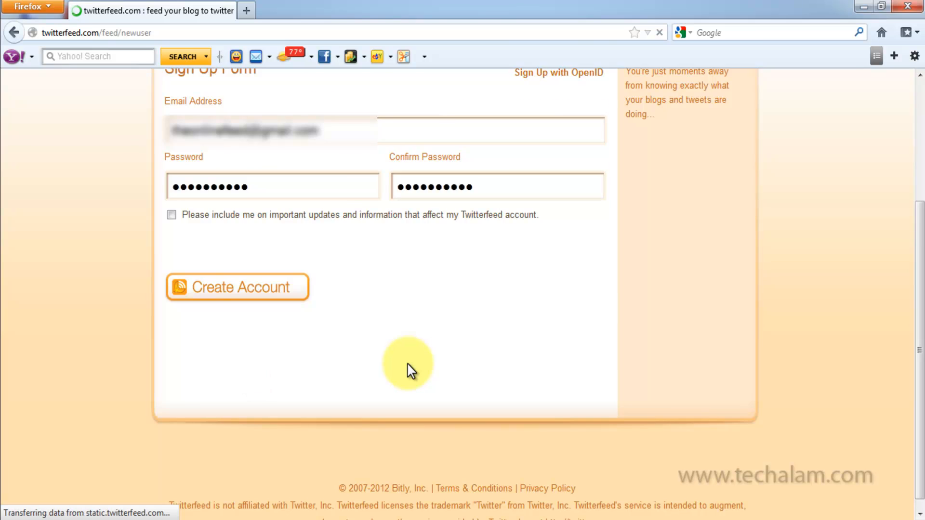
click(237, 287)
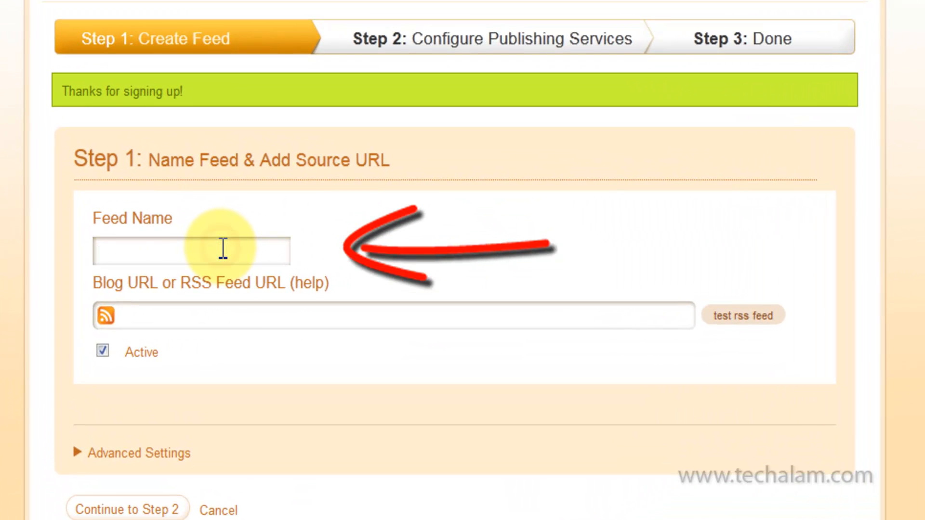
text(Techalam)
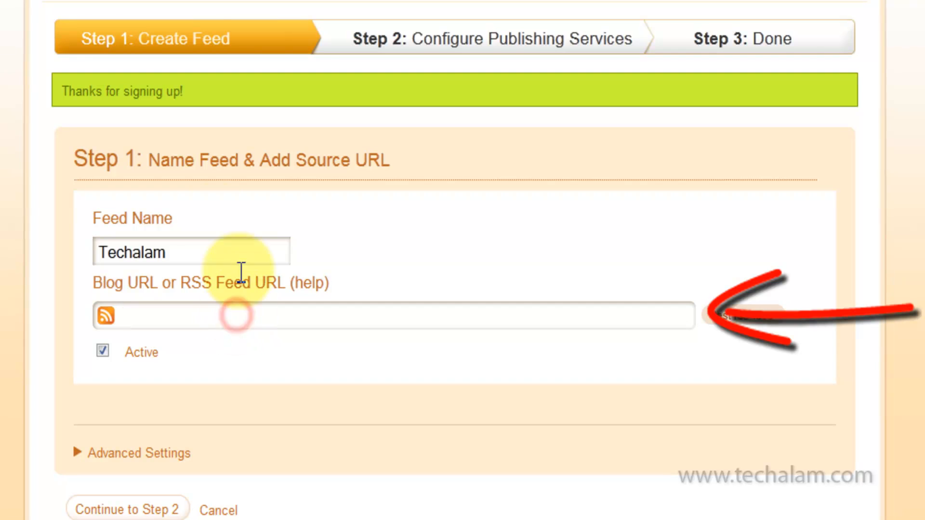
text(htt)
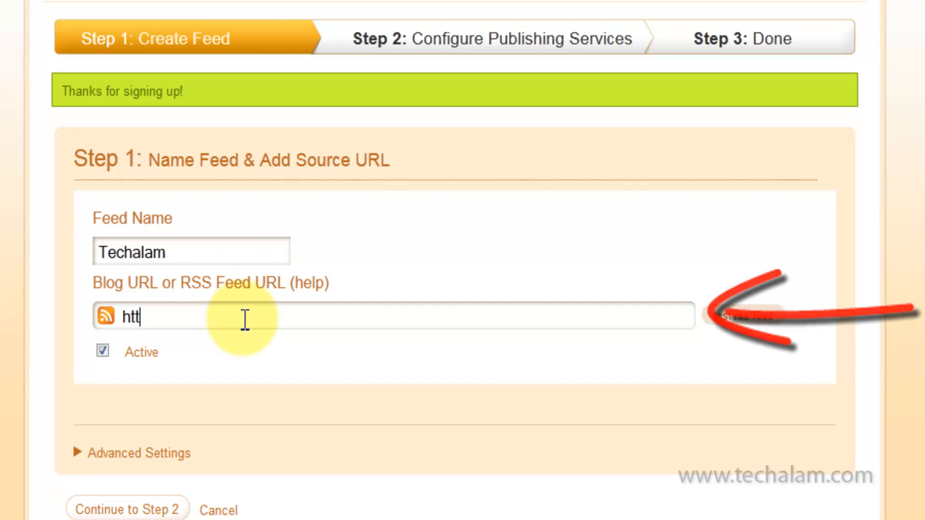
text(p:)
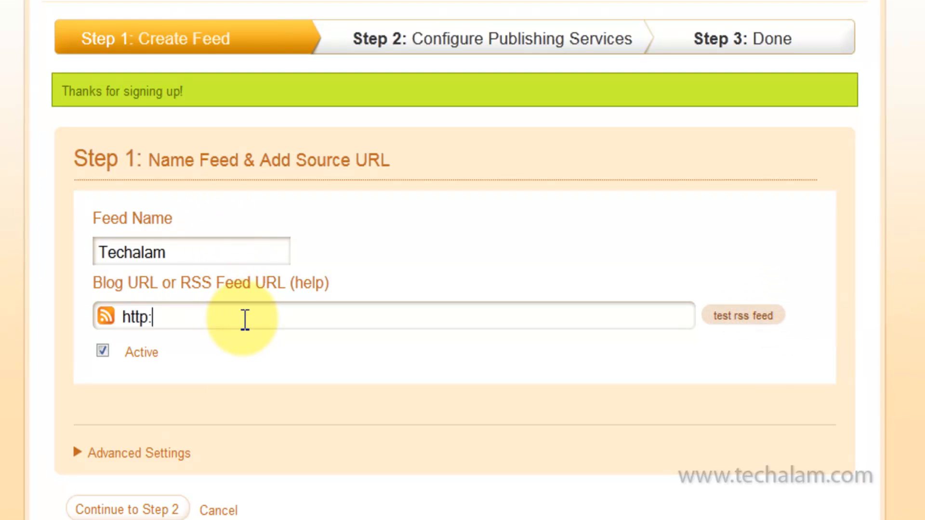
text(//www.)
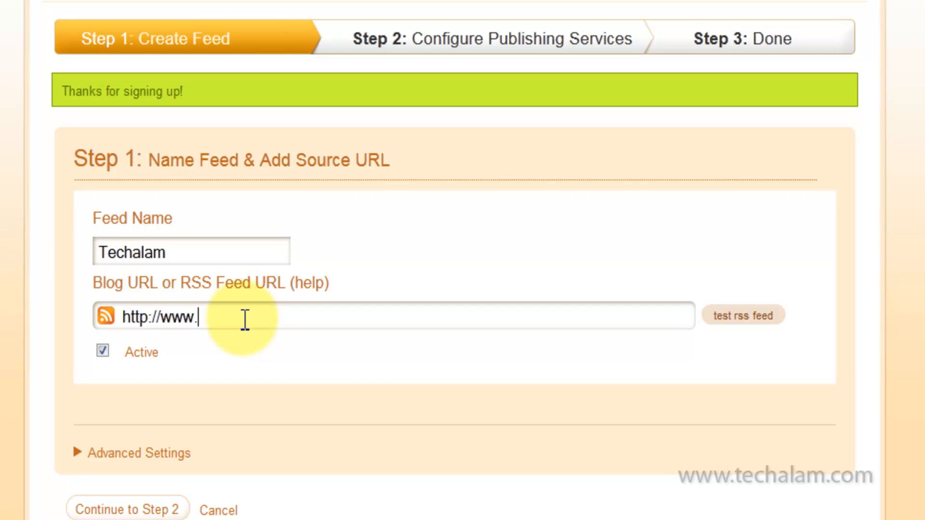
text(techa)
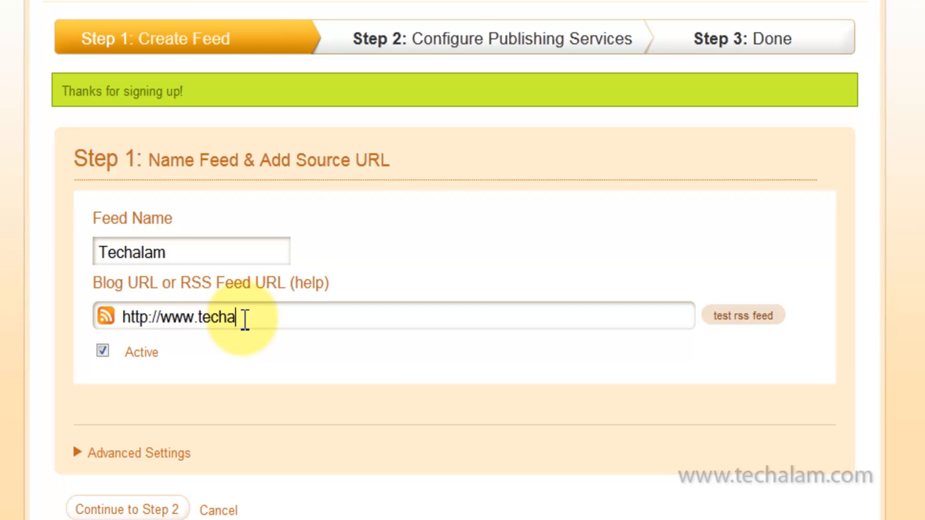
text(lam.com/)
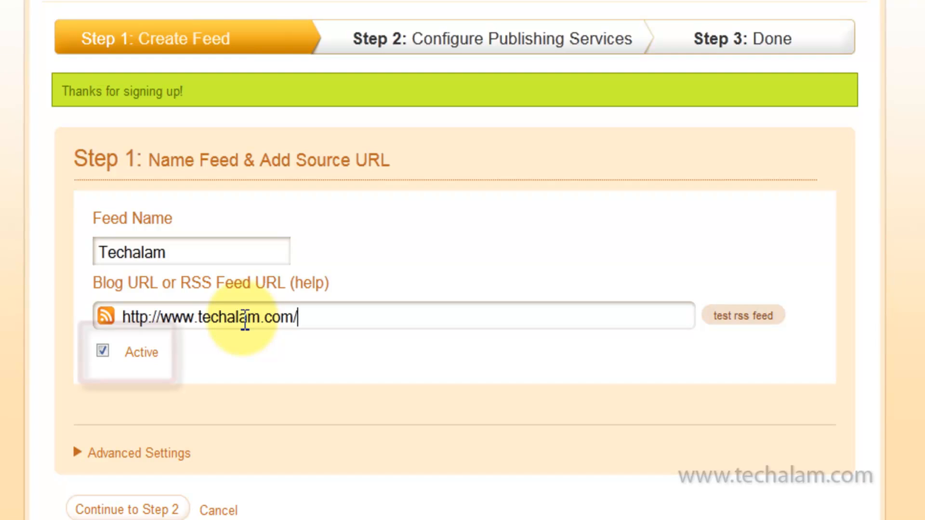
mouse_move(254, 509)
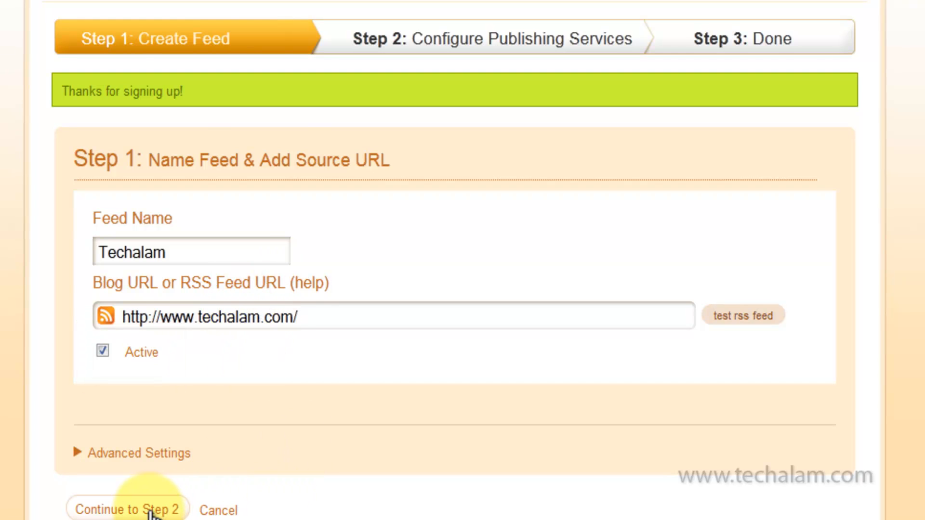
click(126, 510)
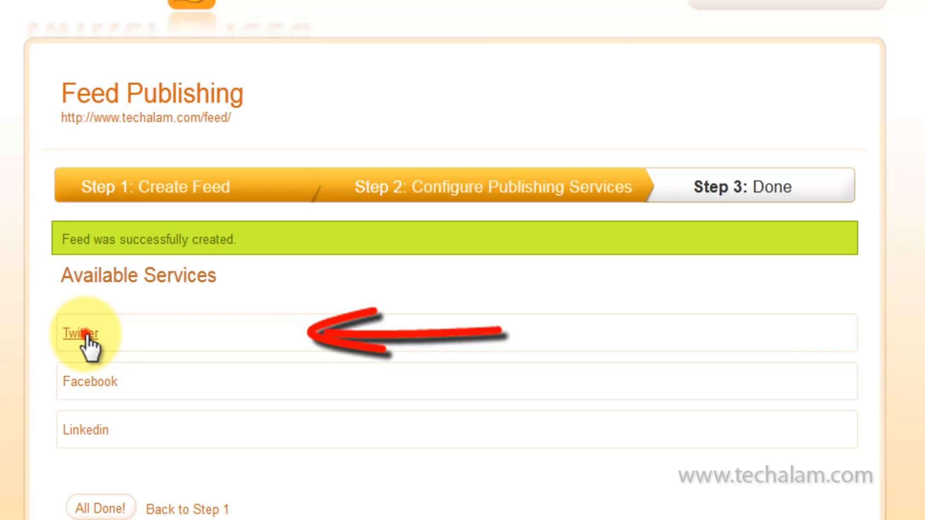
Pick Twitter from the Available Services list as the publishing service.
click(79, 333)
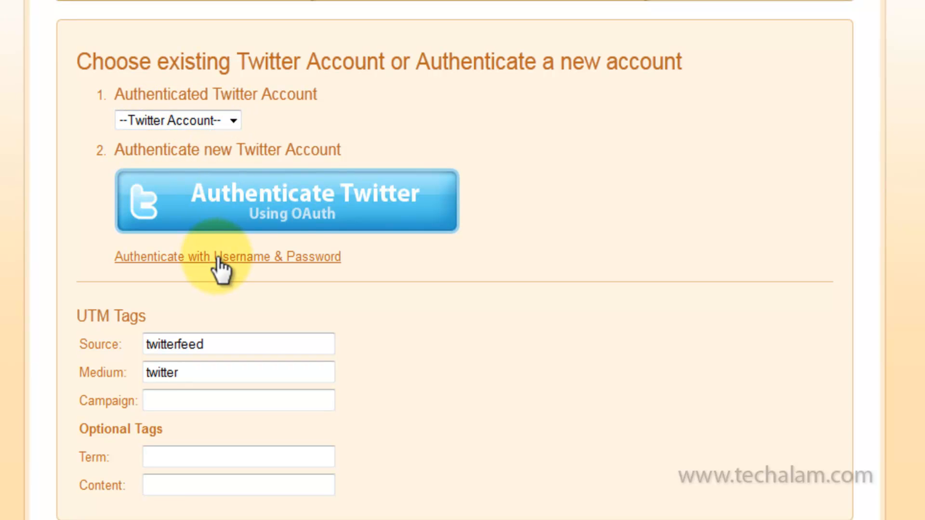
mouse_move(329, 209)
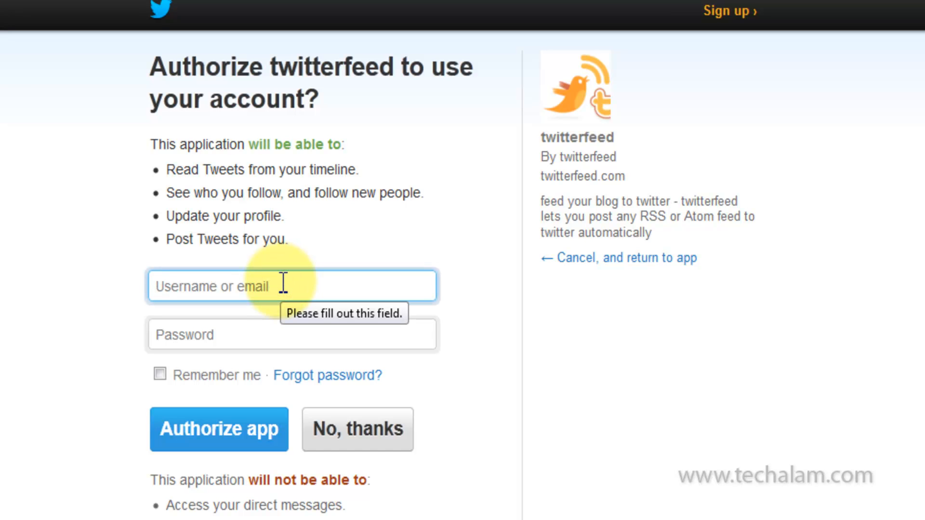
Sign in as guidetoweb on Twitter and authorize the twitterfeed app.
text(gu)
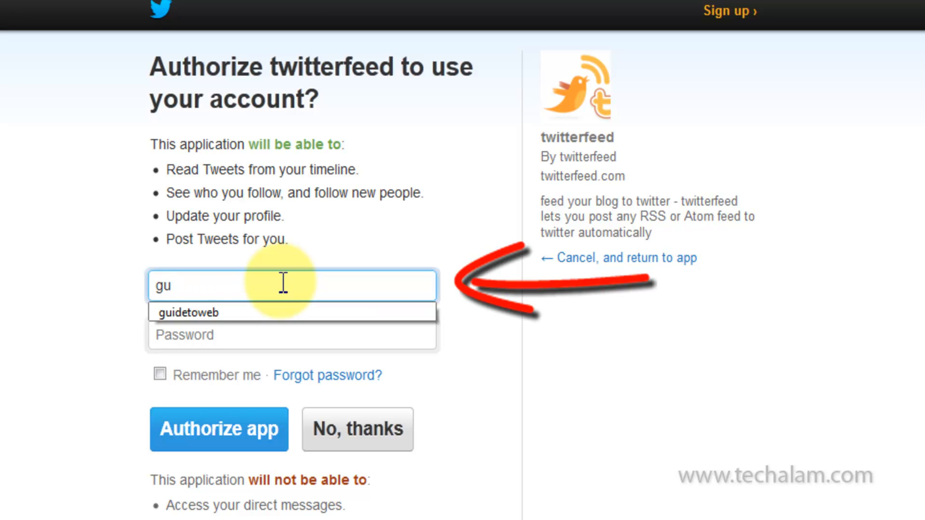
click(189, 312)
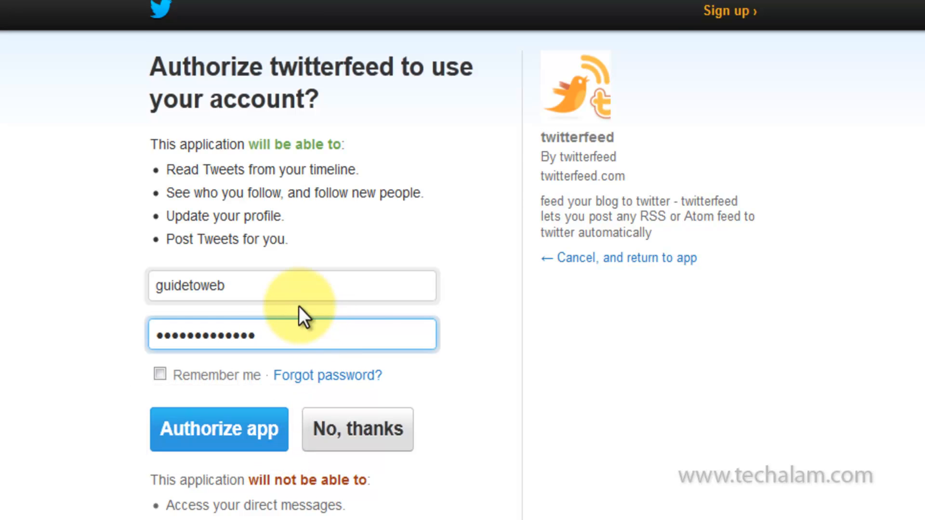
click(218, 429)
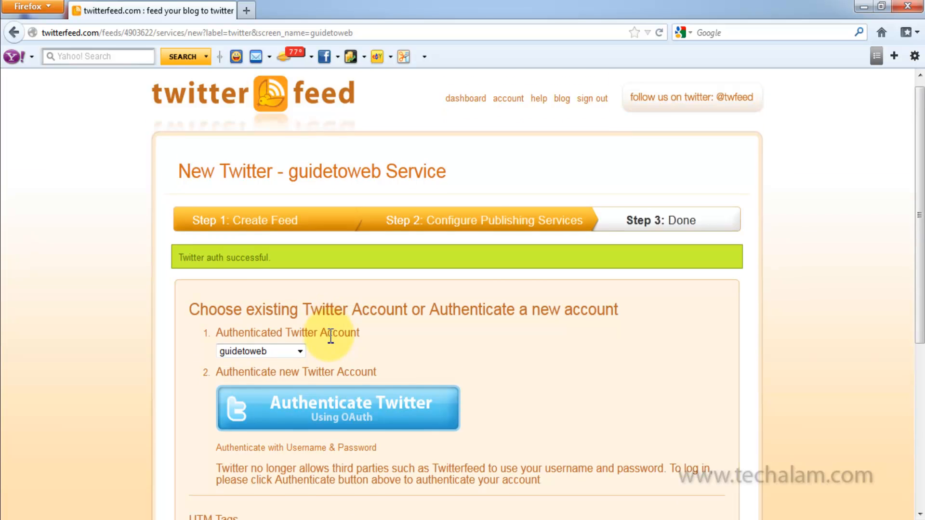
Create the Twitter guidetoweb publishing service for the Techalam feed.
scroll(down, 3)
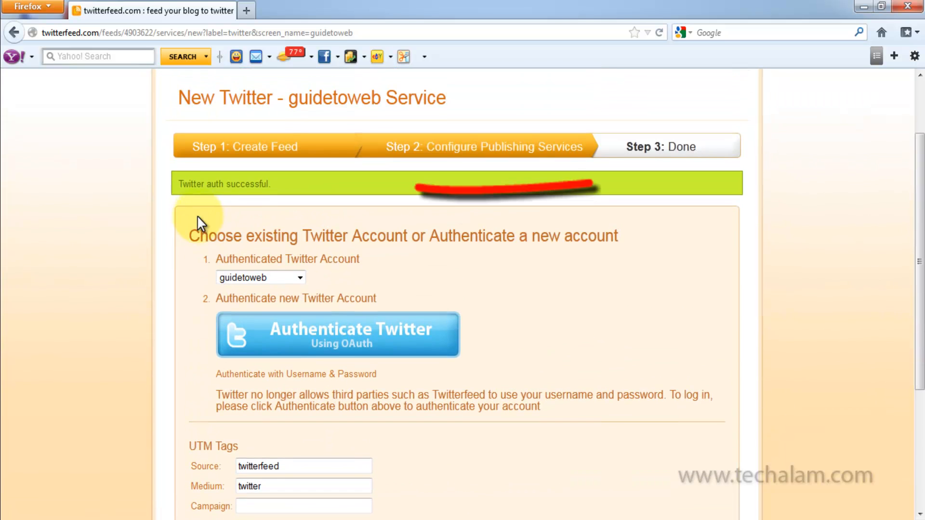
mouse_move(360, 294)
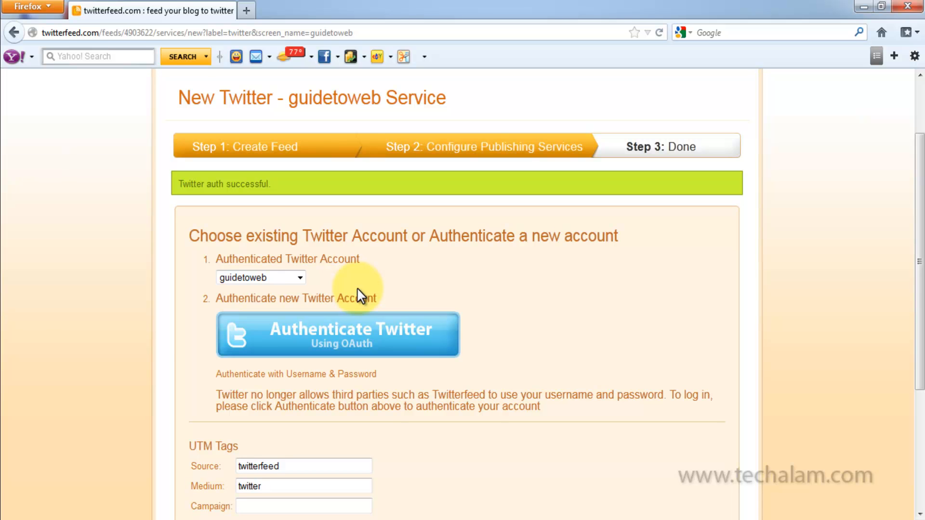
scroll(down, 3)
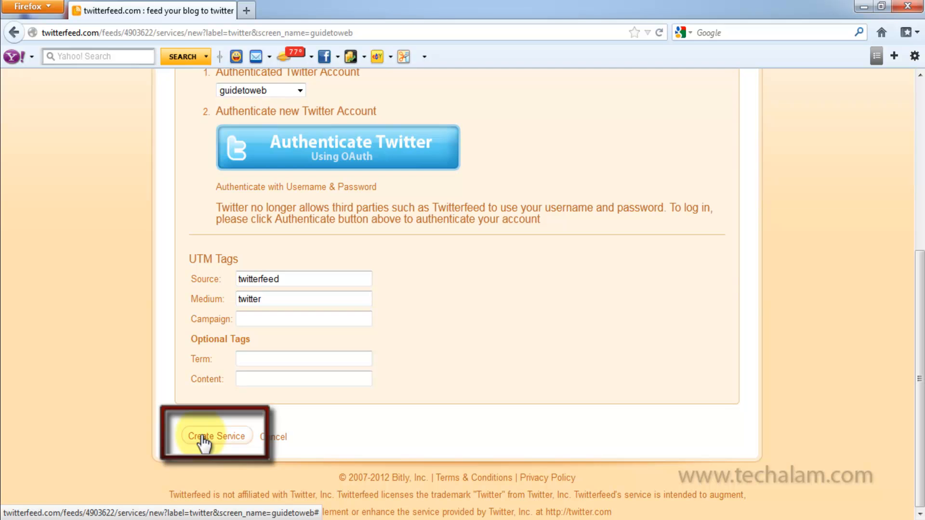
click(215, 436)
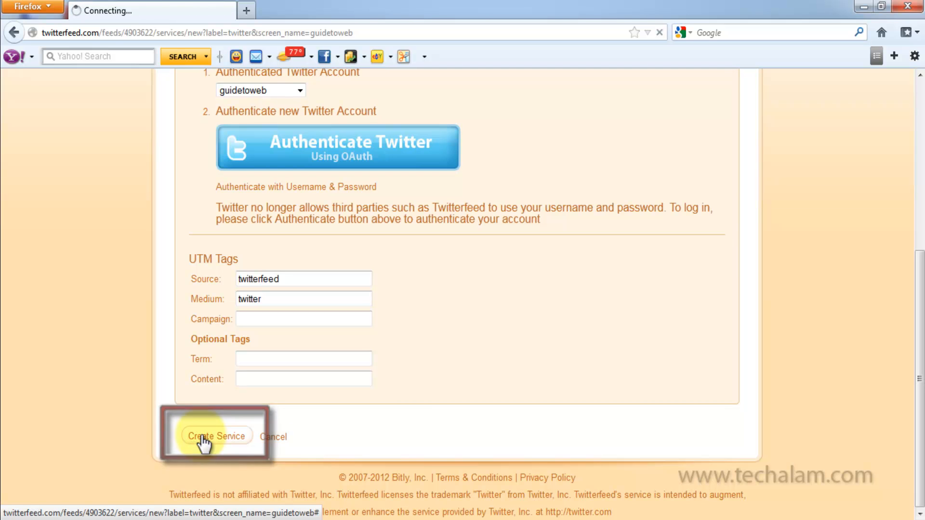
click(216, 436)
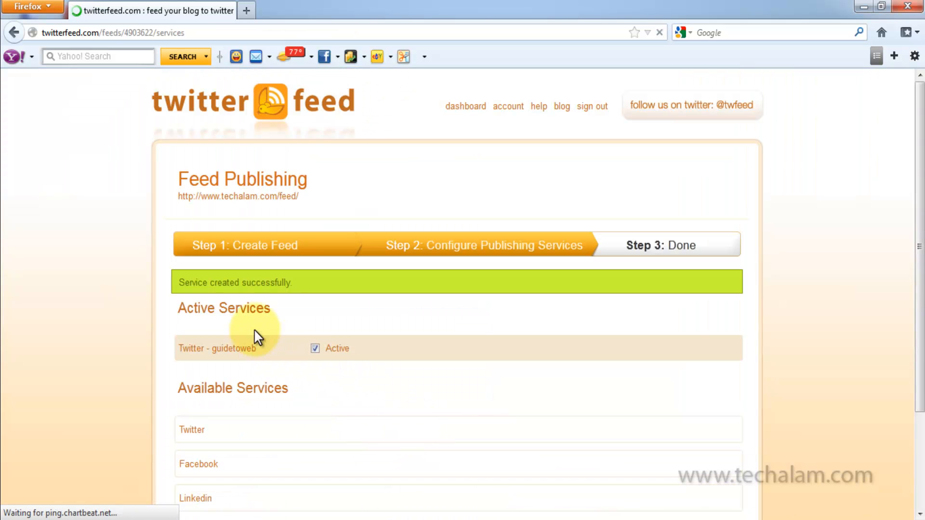
Confirm Twitter is listed under Active Services and finish with All Done!
scroll(down, 3)
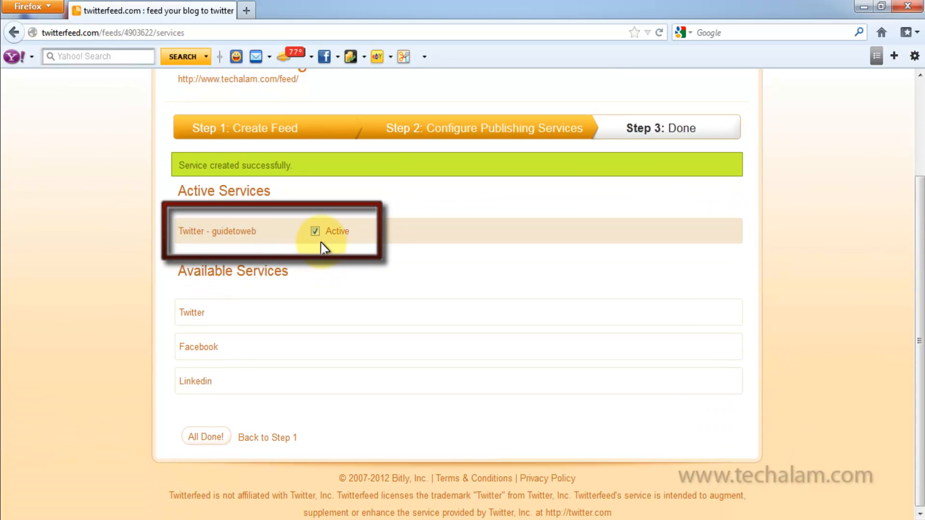
mouse_move(328, 262)
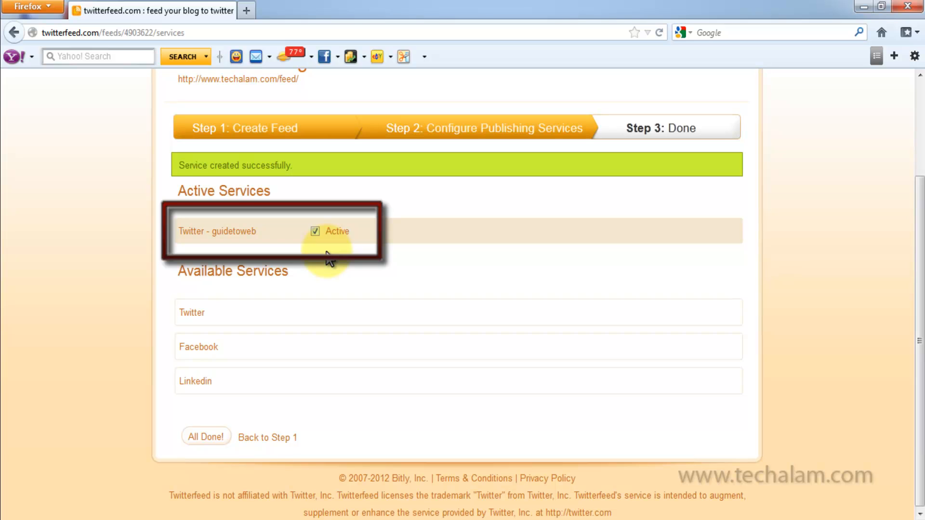
mouse_move(203, 327)
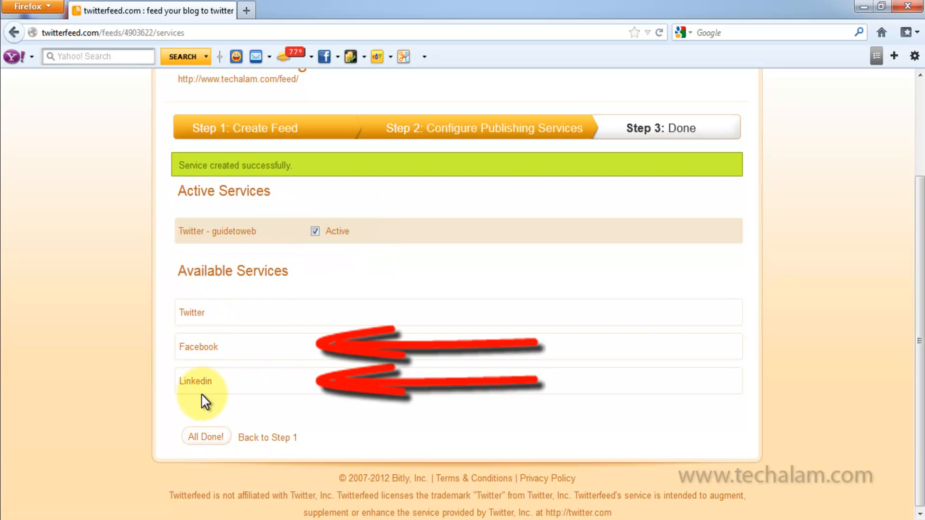
mouse_move(264, 278)
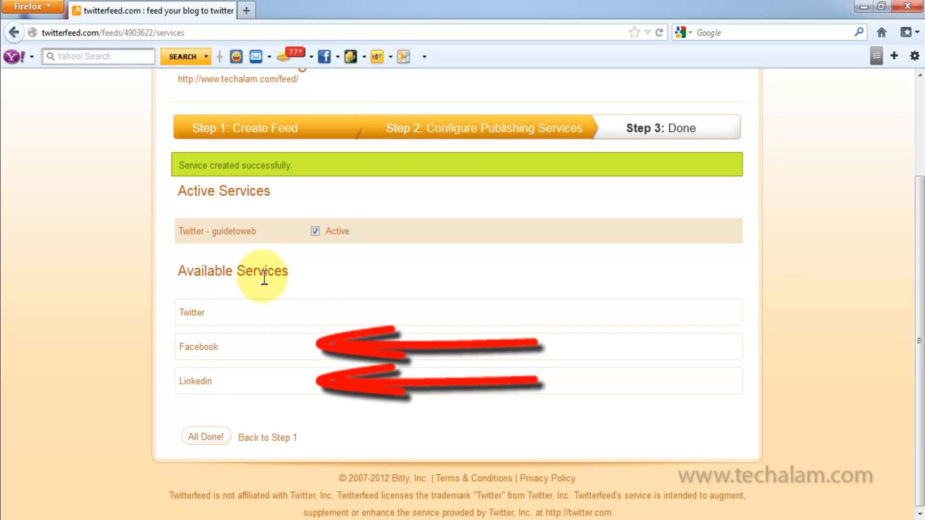
mouse_move(328, 292)
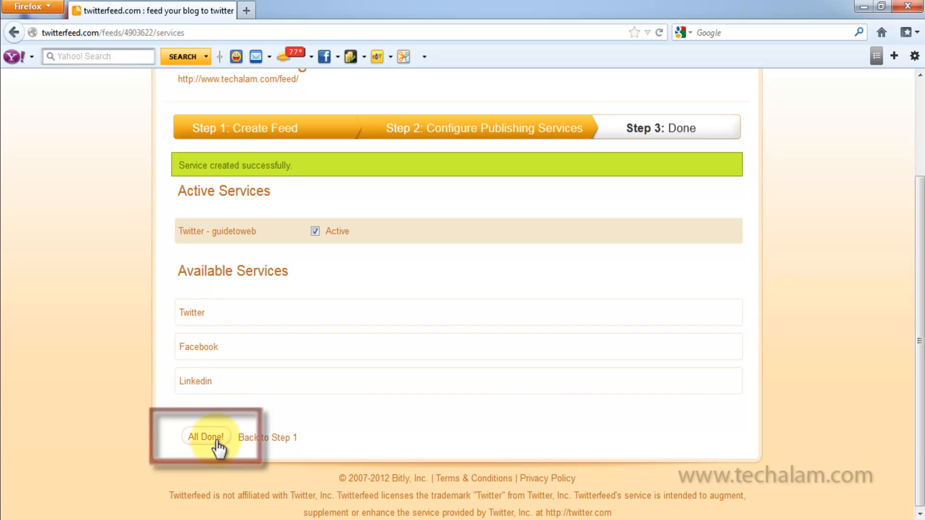
click(205, 437)
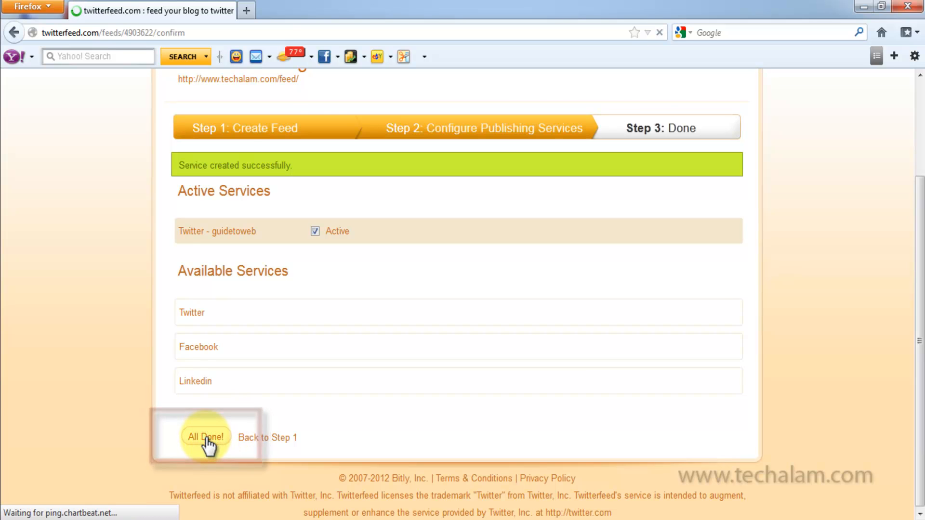
Reach the Congratulations page confirming Techalam is active and publishing to Twitter guidetoweb.
click(206, 437)
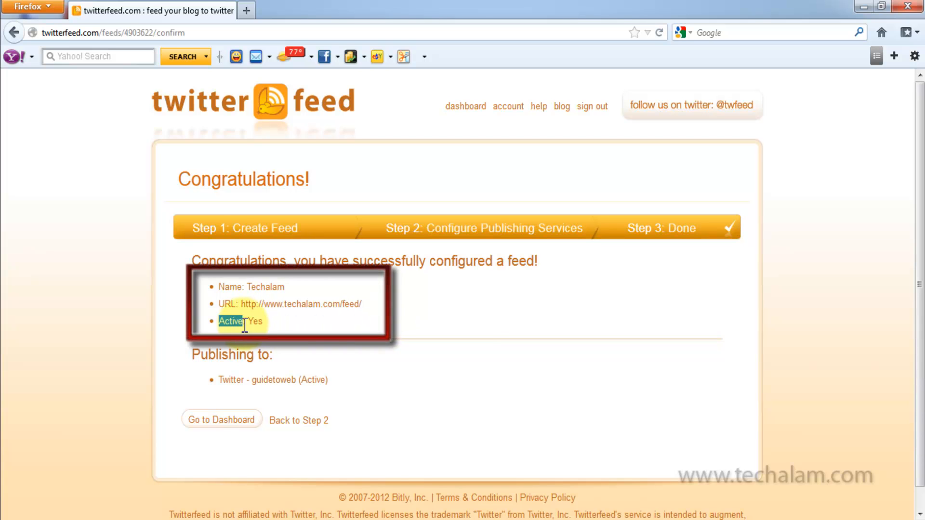
mouse_move(469, 336)
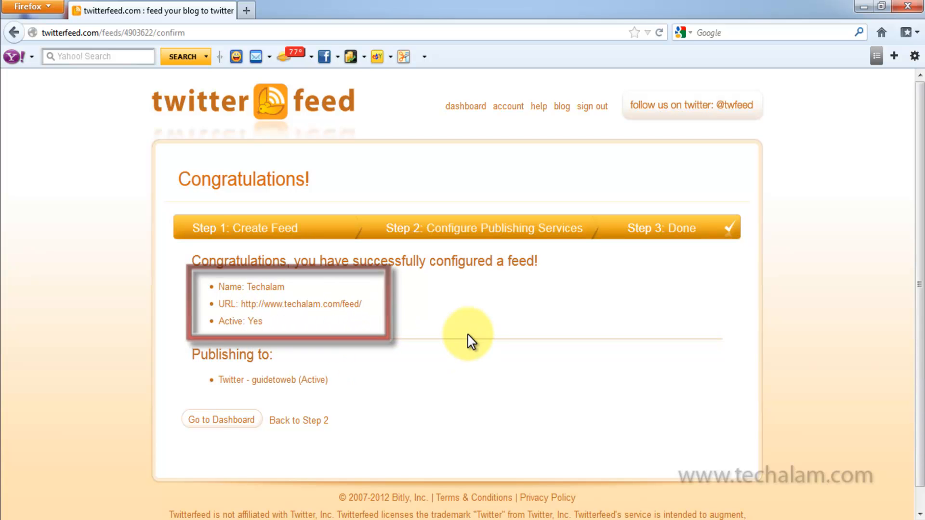